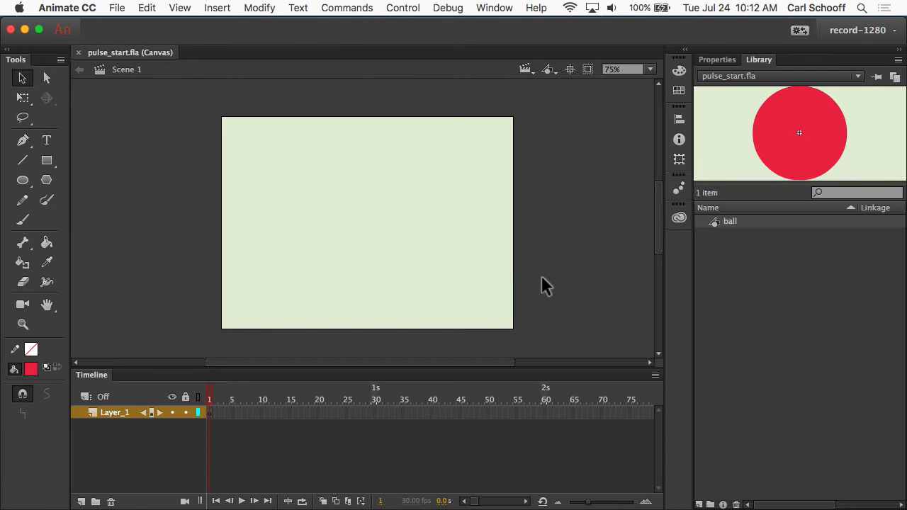
{"action": "mouse_move", "coordinate": [571, 291]}
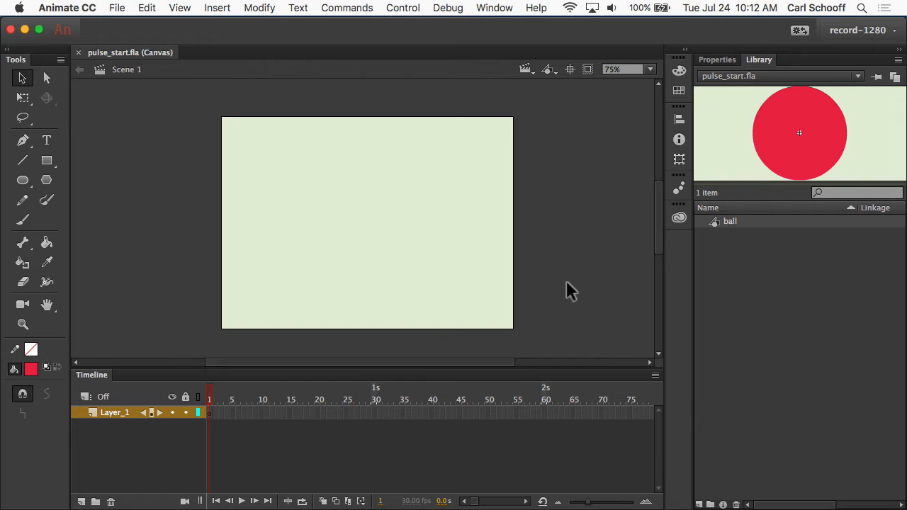
{"action": "mouse_move", "coordinate": [800, 152]}
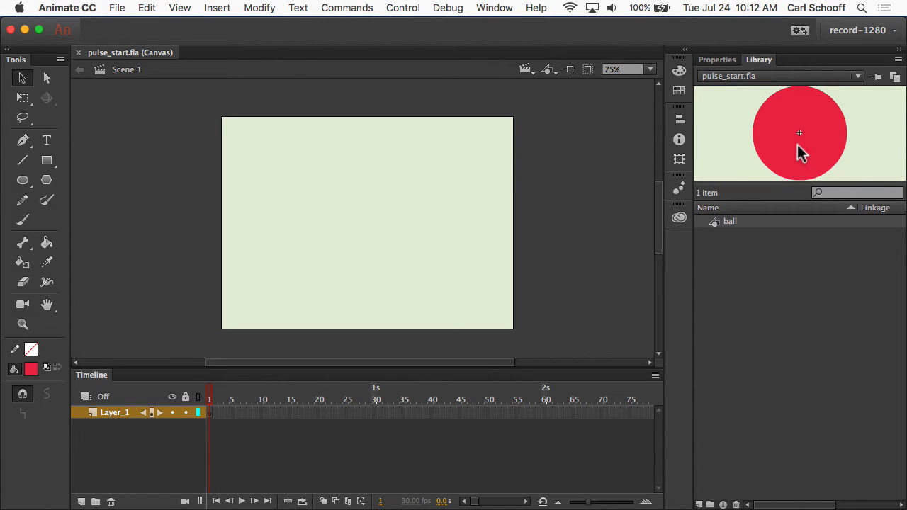
Step: Drag the red ball symbol from the Library onto the stage and align it to center
{"action": "left_click_drag", "start_coordinate": [800, 133], "coordinate": [381, 234]}
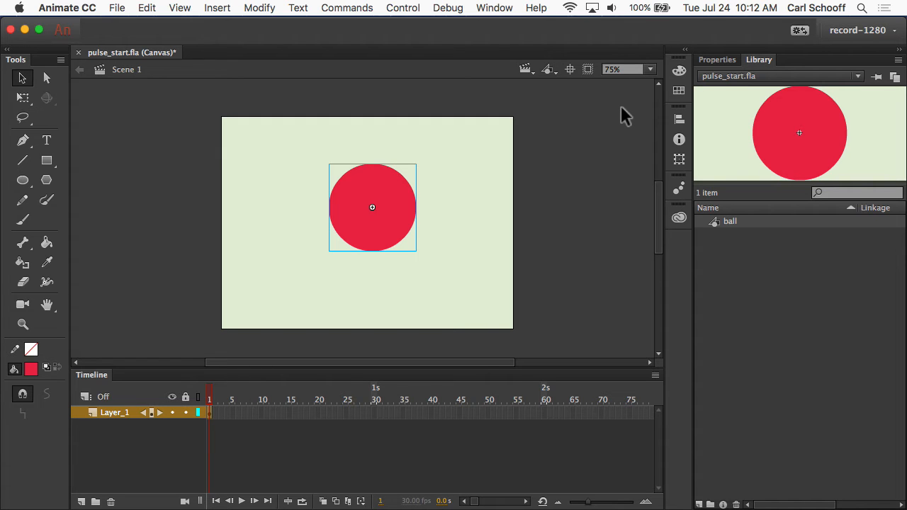
{"action": "key", "text": "cmd"}
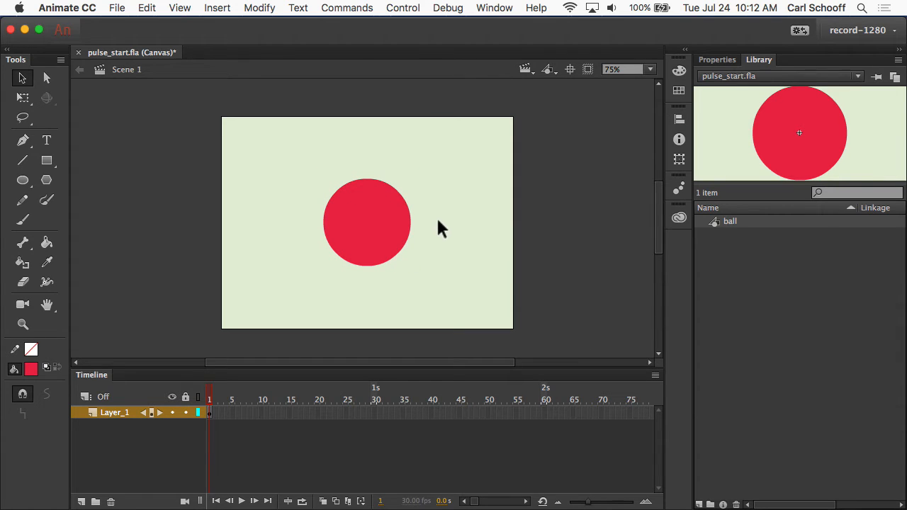
{"action": "mouse_move", "coordinate": [224, 379]}
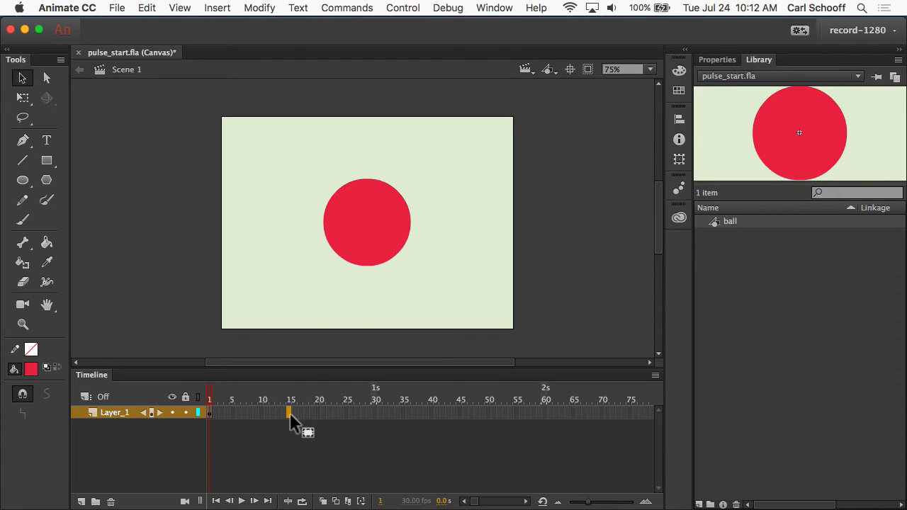
Step: Insert keyframes at frames 15 and 30, then return to frame 15
{"action": "key", "text": "F6"}
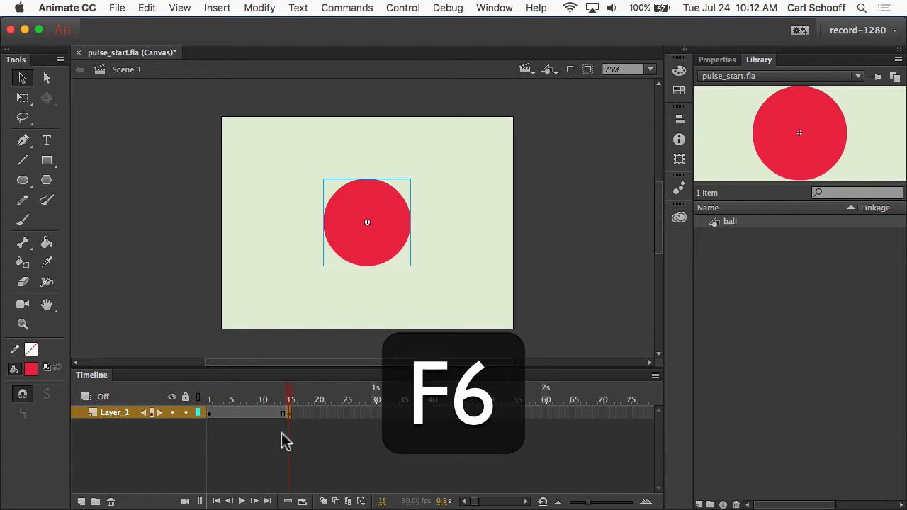
{"action": "key", "text": "F6"}
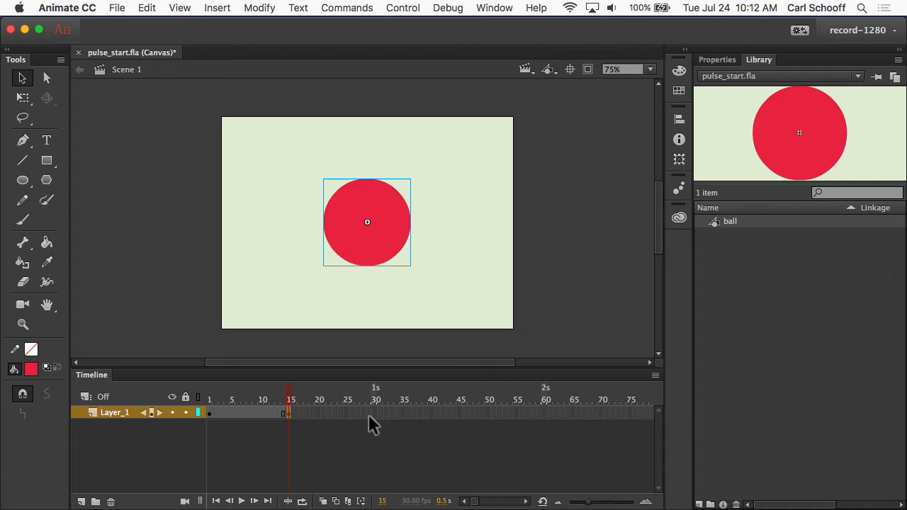
{"action": "key", "text": "F6"}
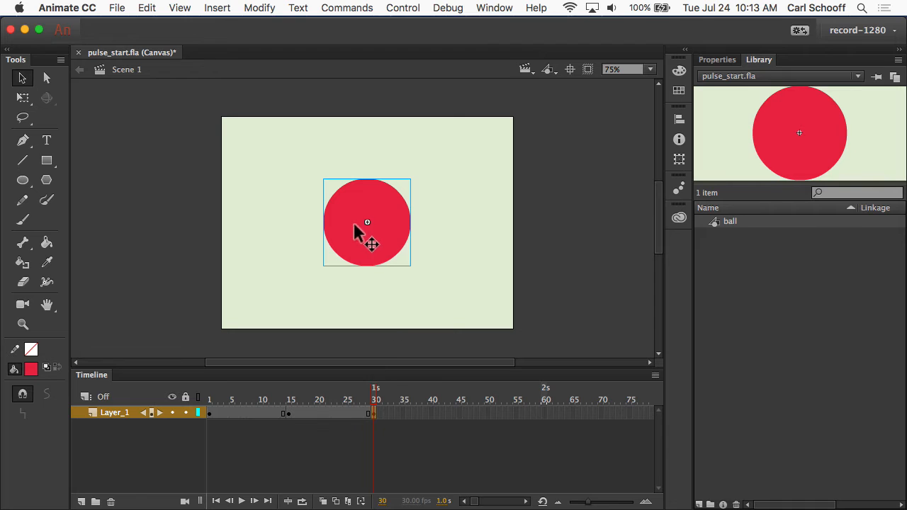
{"action": "mouse_move", "coordinate": [361, 227]}
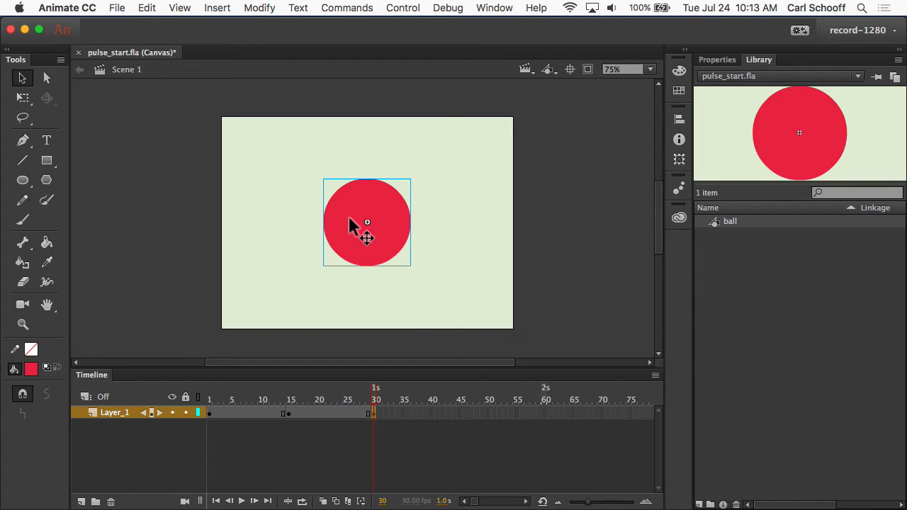
{"action": "mouse_move", "coordinate": [217, 418]}
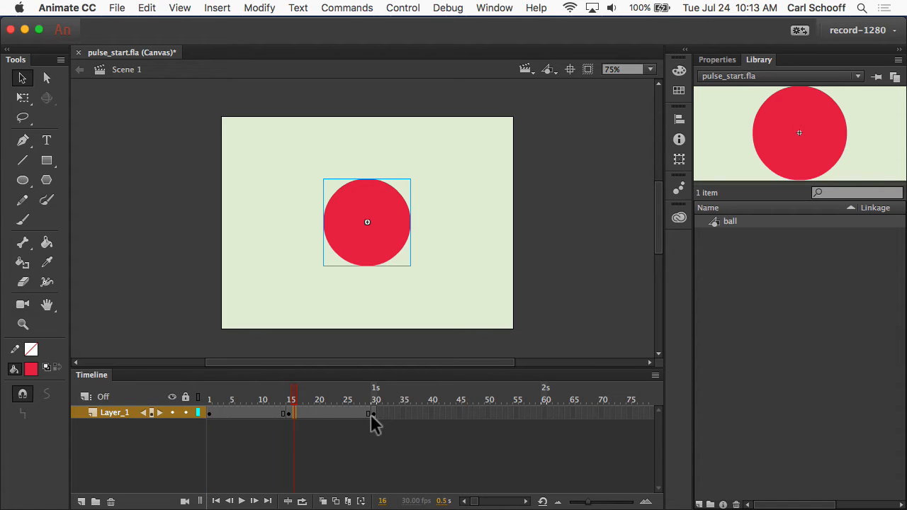
{"action": "left_click", "coordinate": [374, 399]}
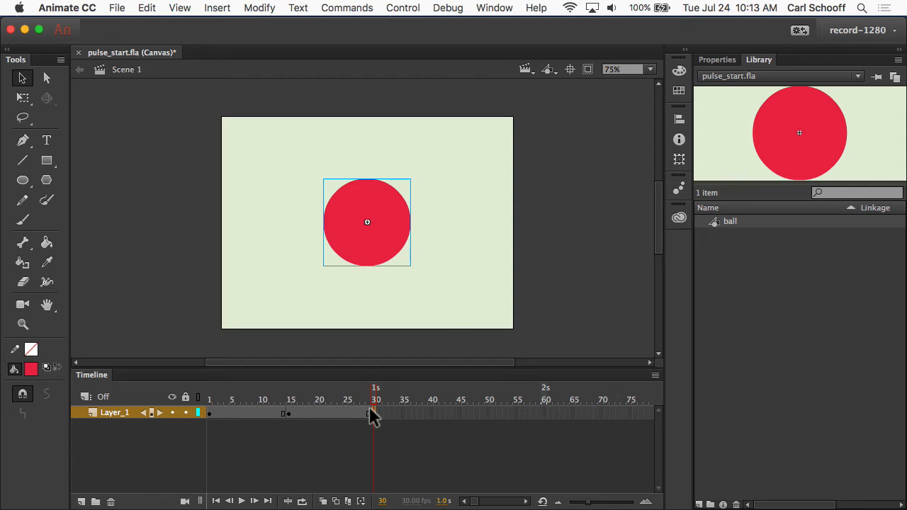
{"action": "left_click", "coordinate": [289, 413]}
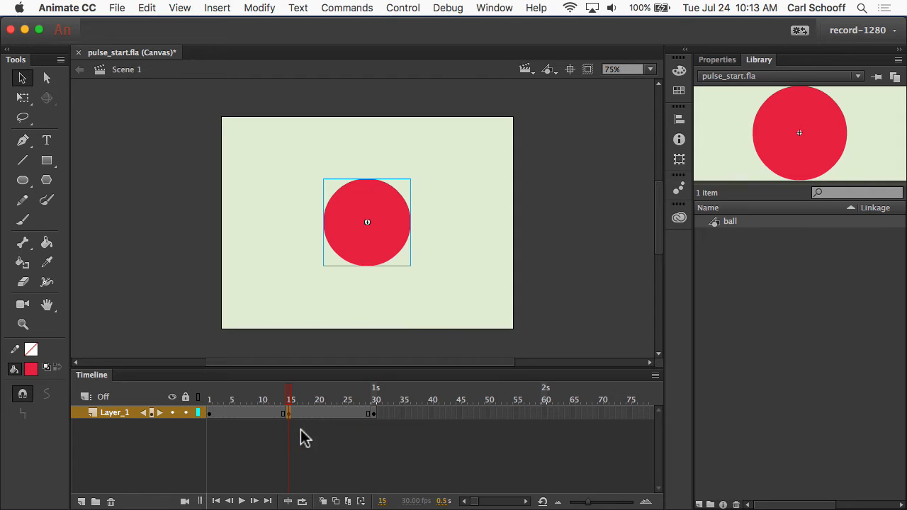
{"action": "mouse_move", "coordinate": [110, 106]}
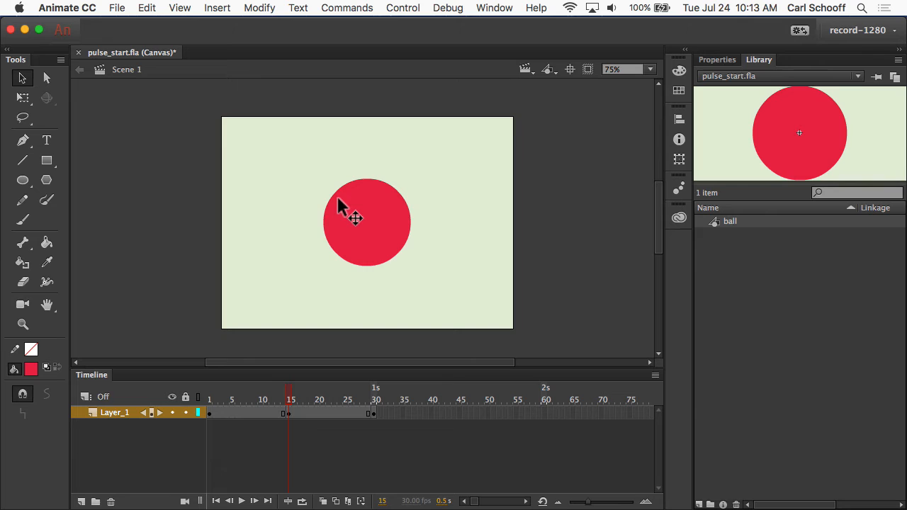
Step: Select the ball at frame 15 and scale it up proportionally from a corner handle
{"action": "left_click", "coordinate": [367, 222]}
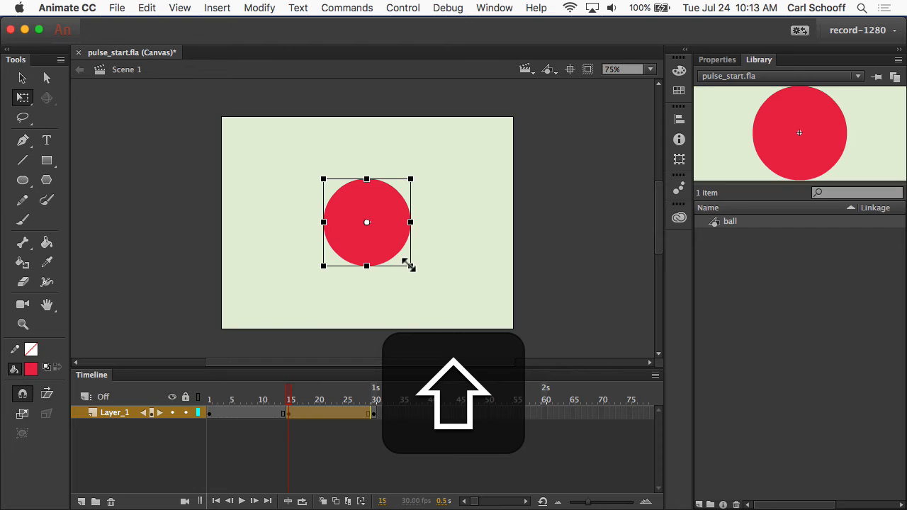
{"action": "left_click_drag", "start_coordinate": [411, 266], "coordinate": [446, 299]}
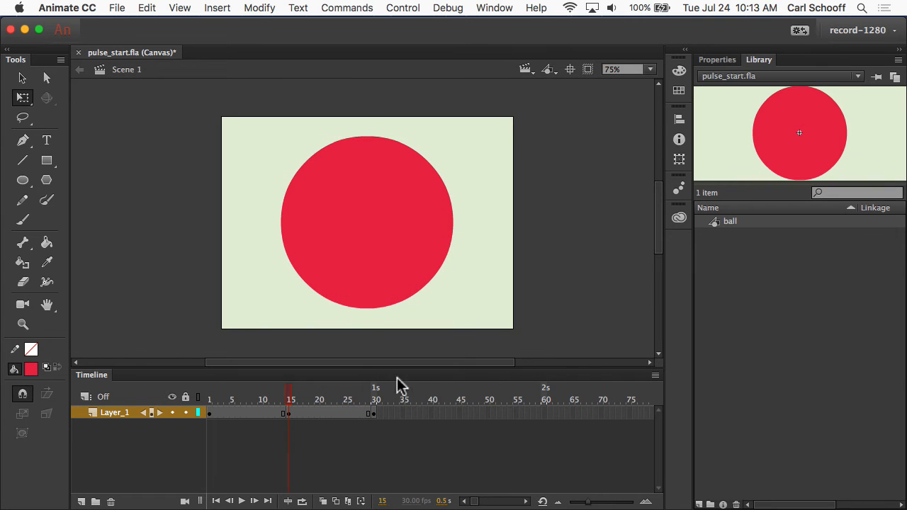
{"action": "mouse_move", "coordinate": [298, 416]}
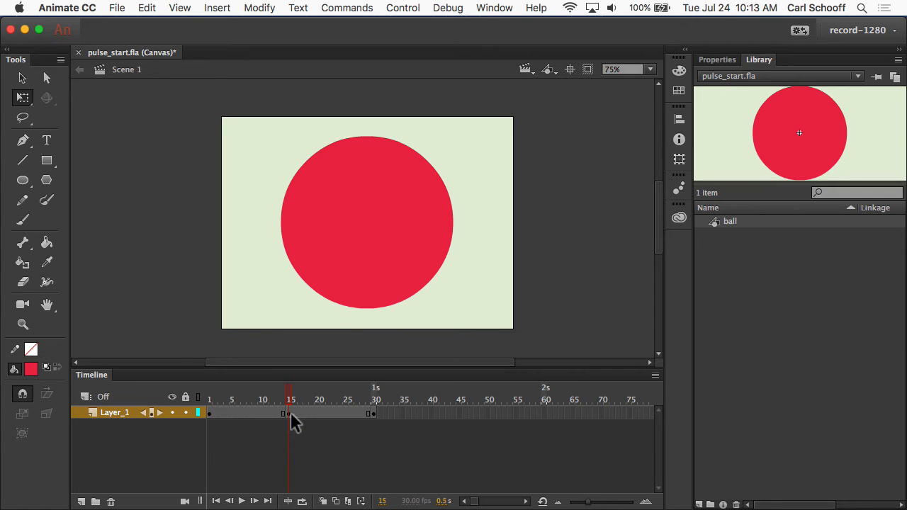
Step: Create classic tweens spanning frames 1–15 and frames 15–30 on the ball's layer
{"action": "left_click", "coordinate": [367, 223]}
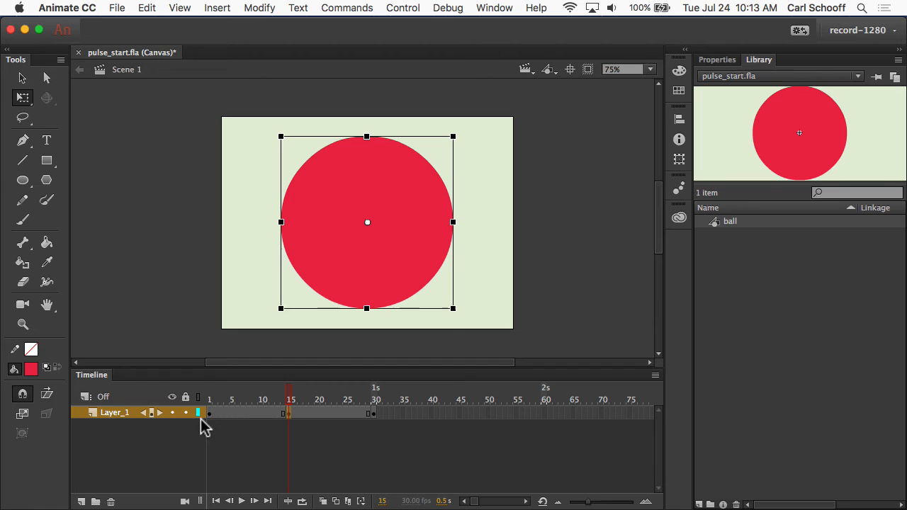
{"action": "left_click", "coordinate": [209, 399]}
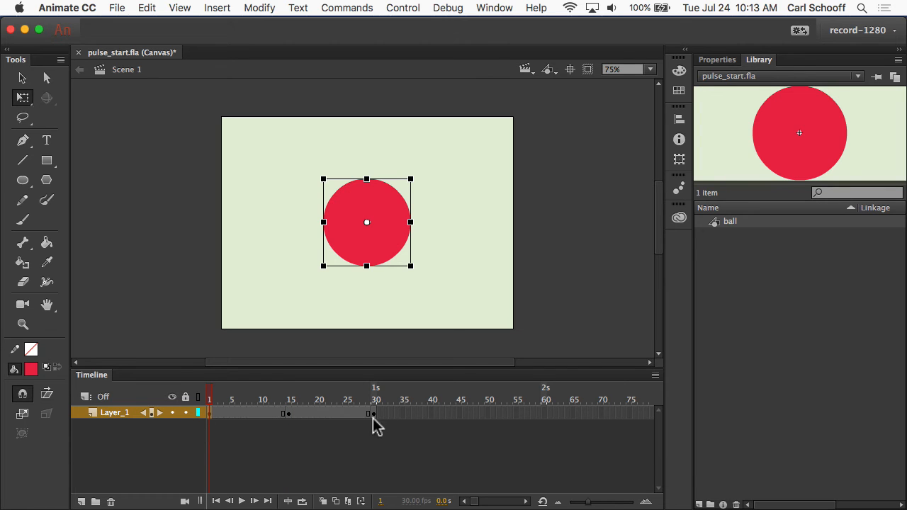
{"action": "left_click", "coordinate": [376, 400]}
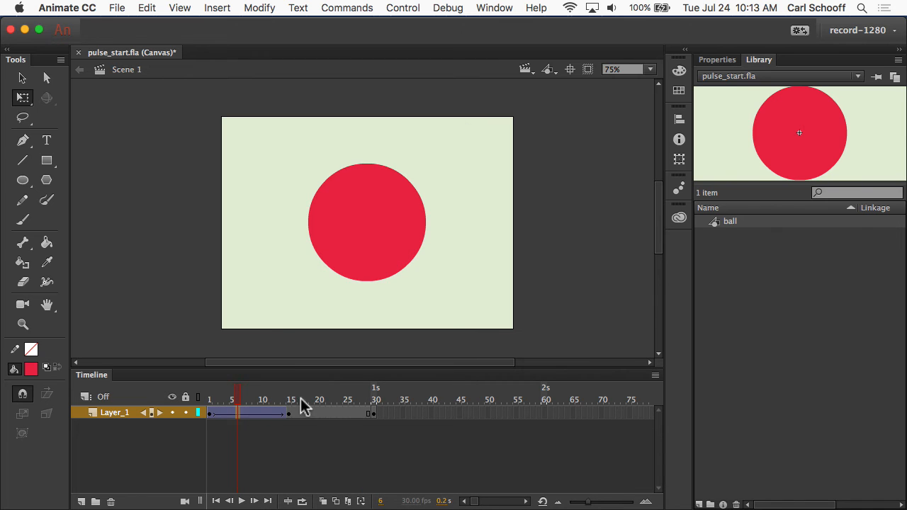
{"action": "right_click", "coordinate": [287, 412]}
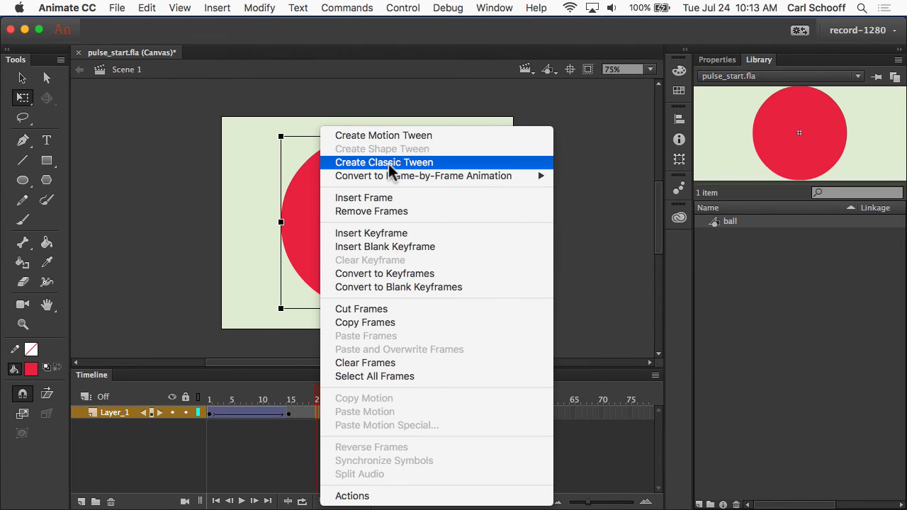
{"action": "left_click", "coordinate": [383, 162]}
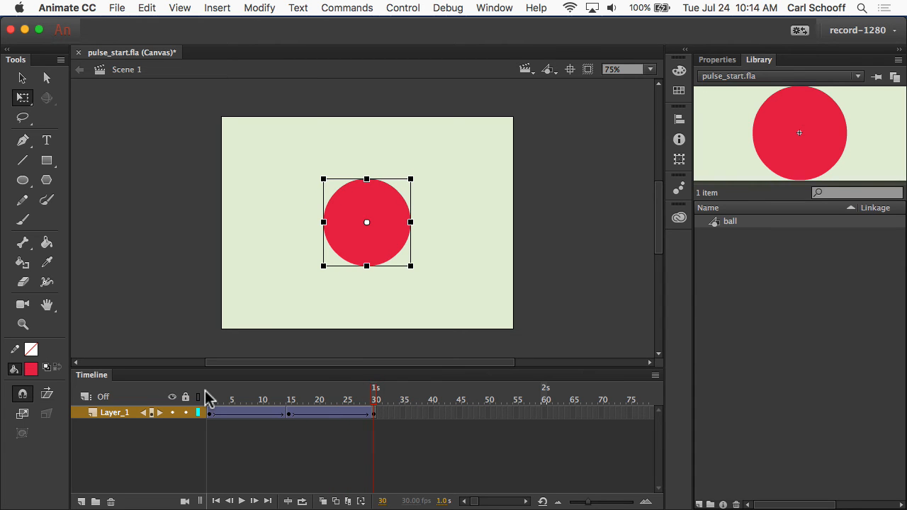
{"action": "left_click", "coordinate": [241, 501]}
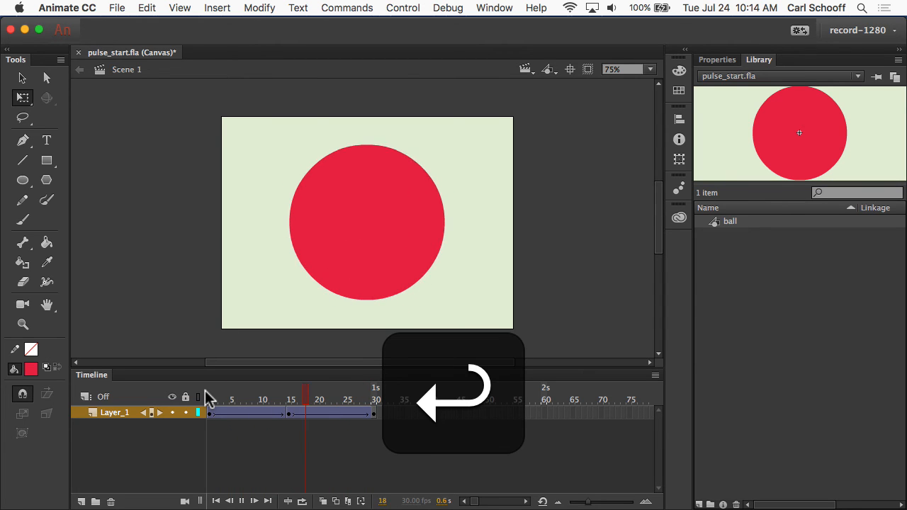
{"action": "left_click", "coordinate": [373, 397]}
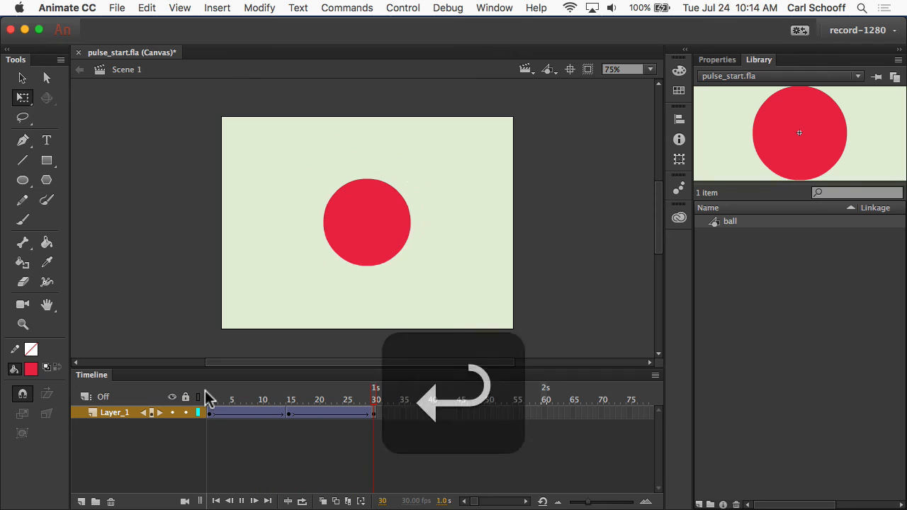
{"action": "left_click", "coordinate": [367, 222]}
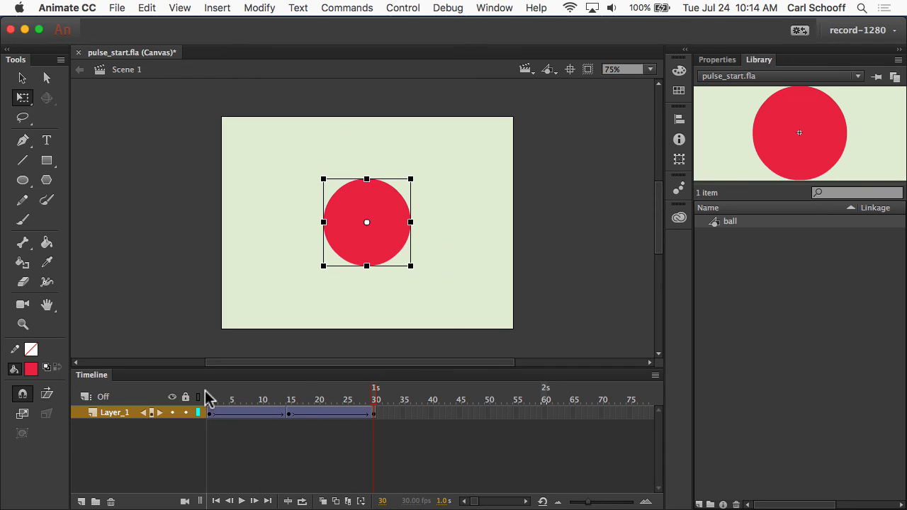